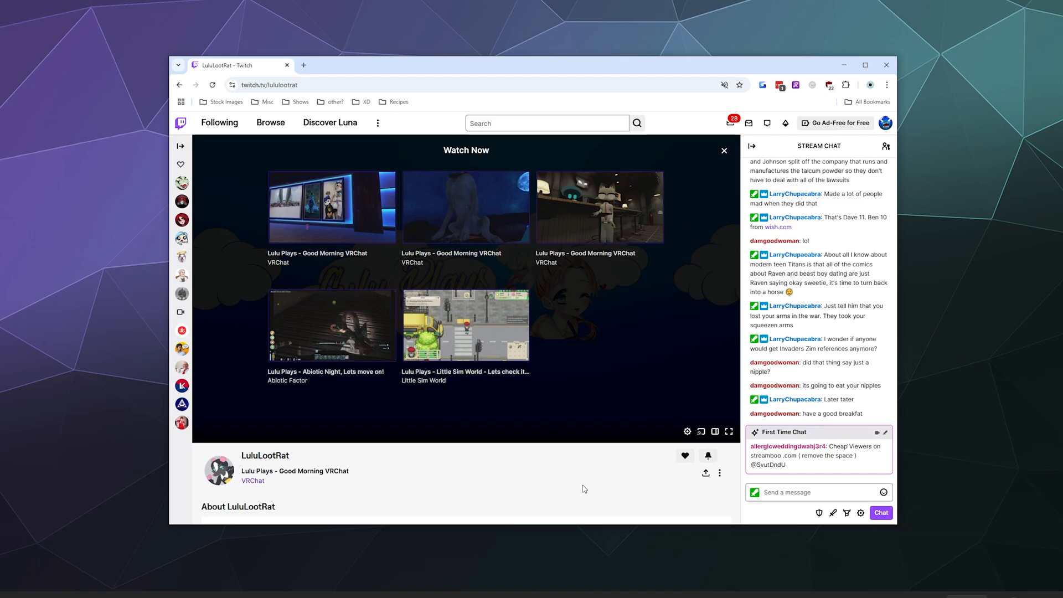
mouse_move(612, 486)
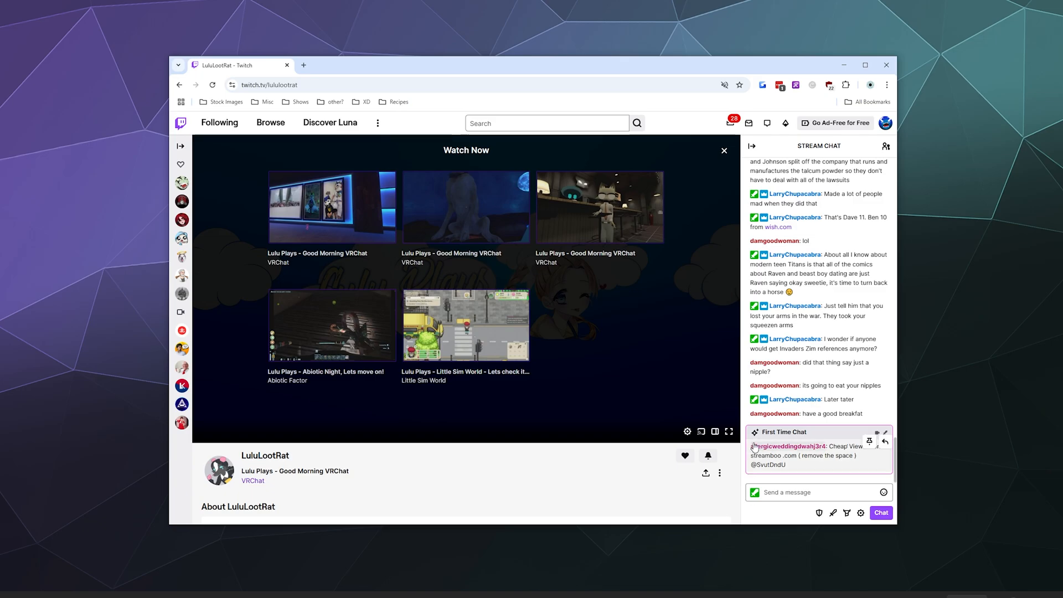
mouse_move(700, 380)
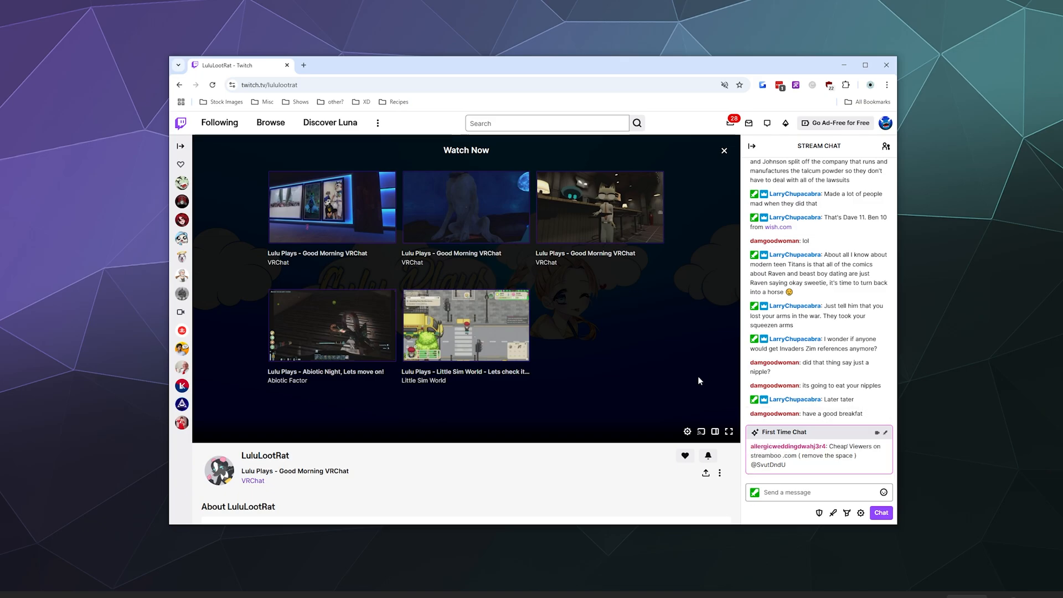
mouse_move(737, 452)
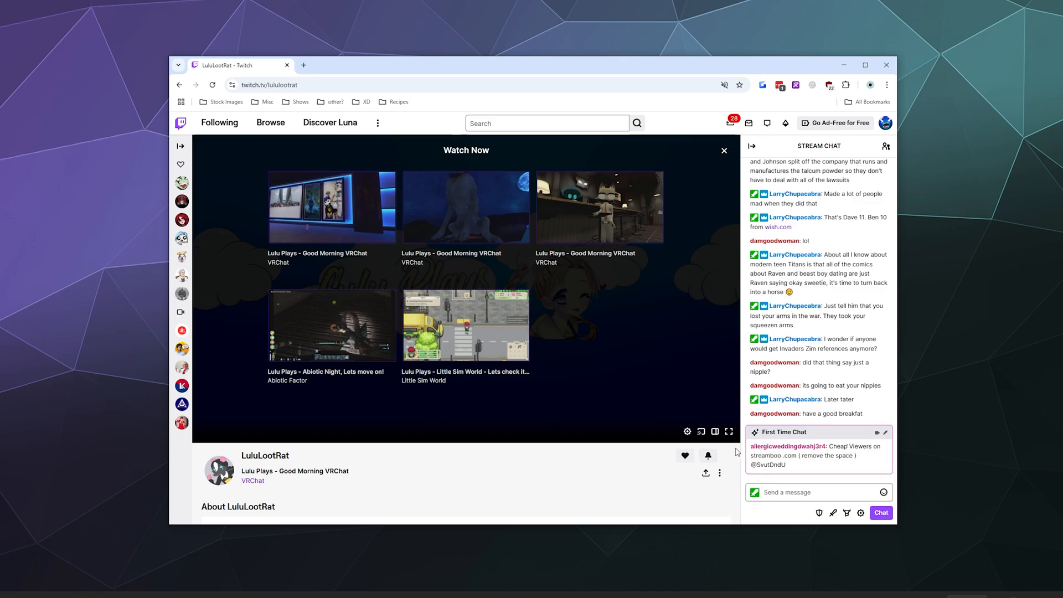
mouse_move(806, 422)
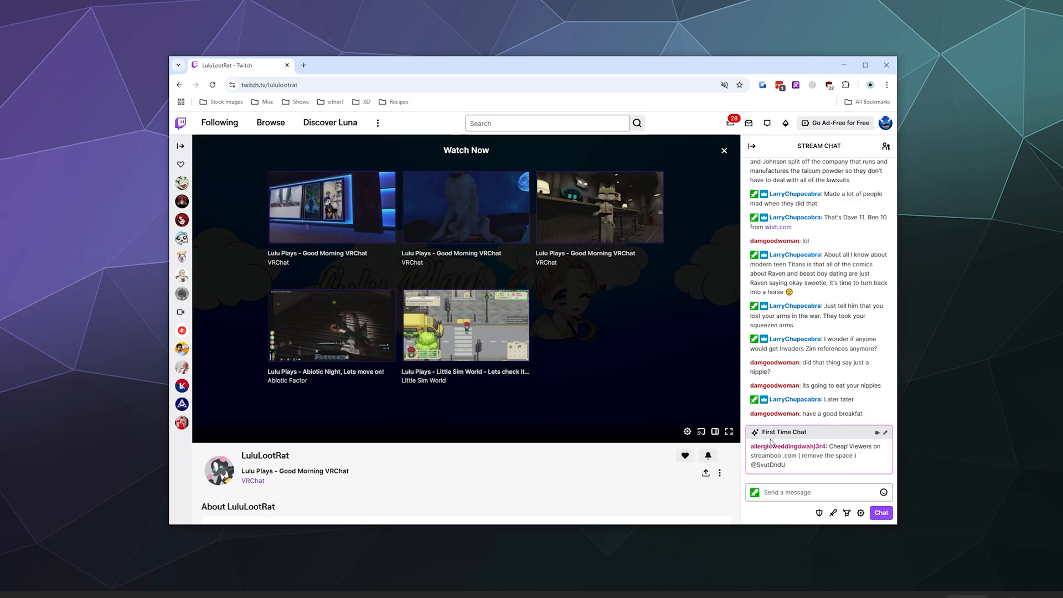
mouse_move(830, 483)
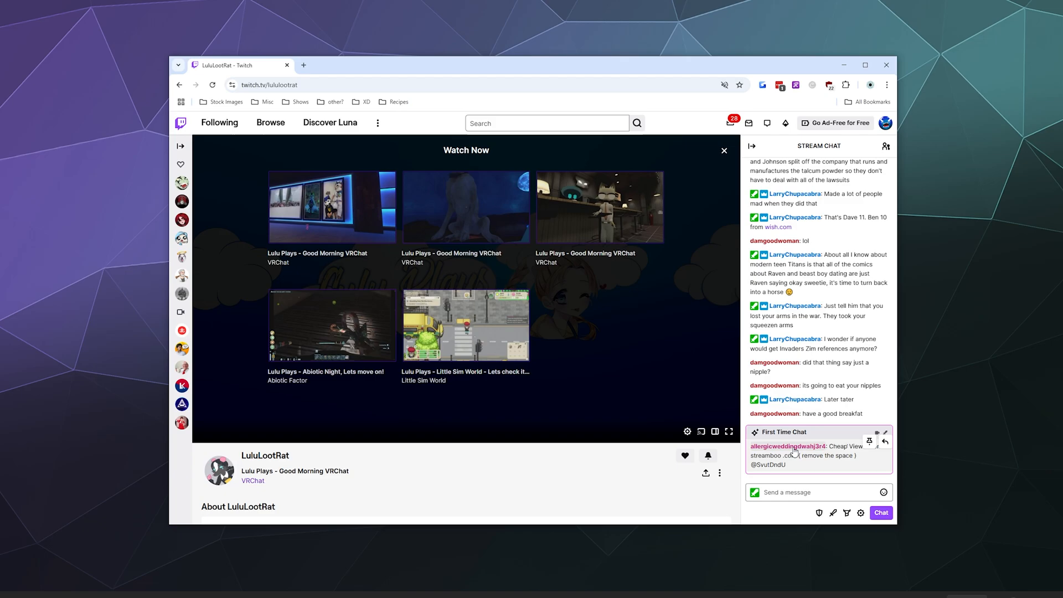
mouse_move(869, 441)
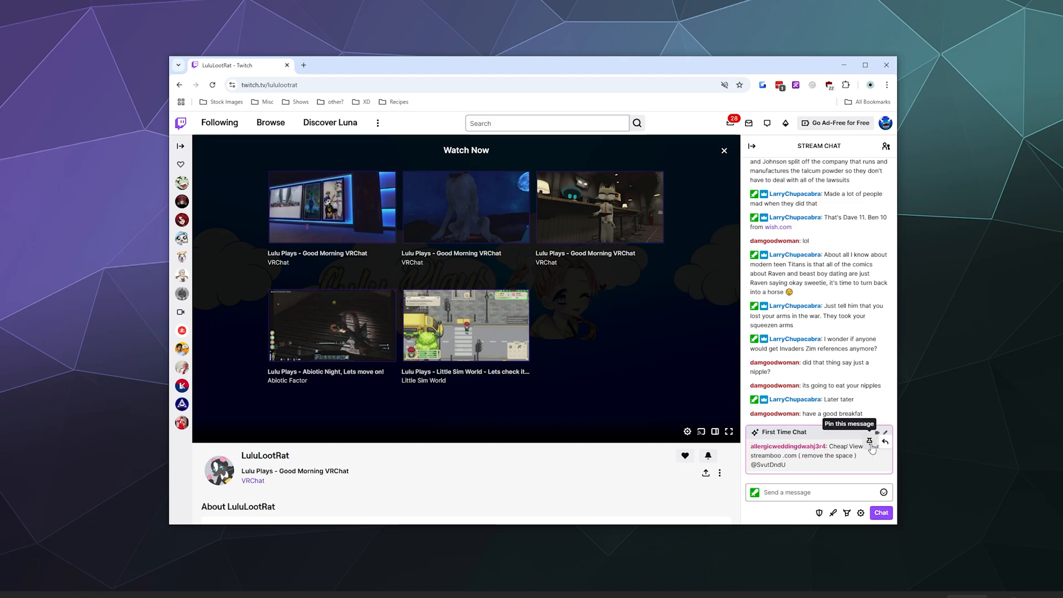
mouse_move(886, 443)
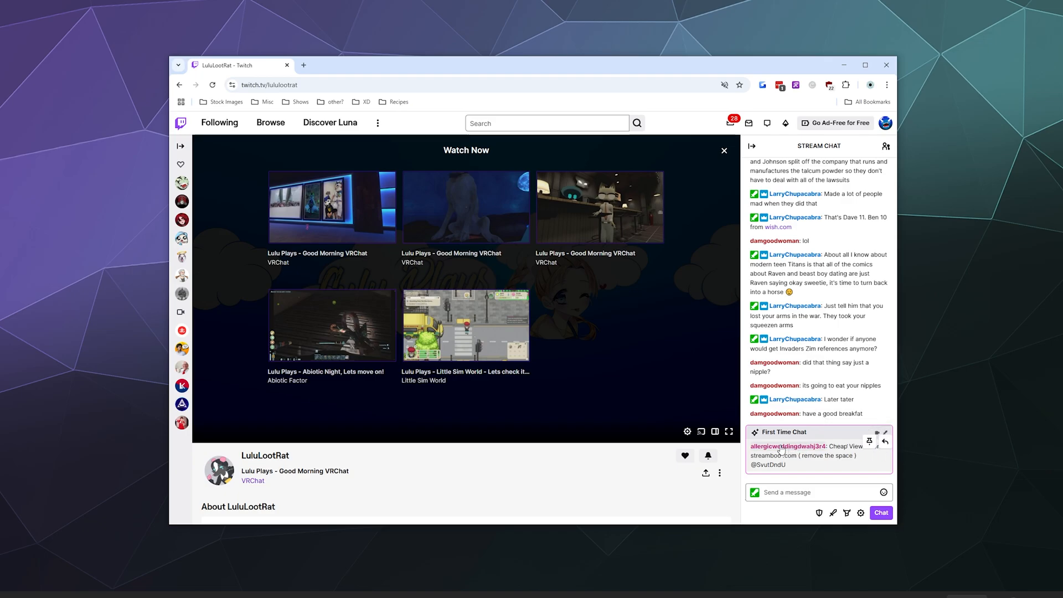
Ban the cheap-viewers spammer from the channel via their user card, striking out their message
click(788, 446)
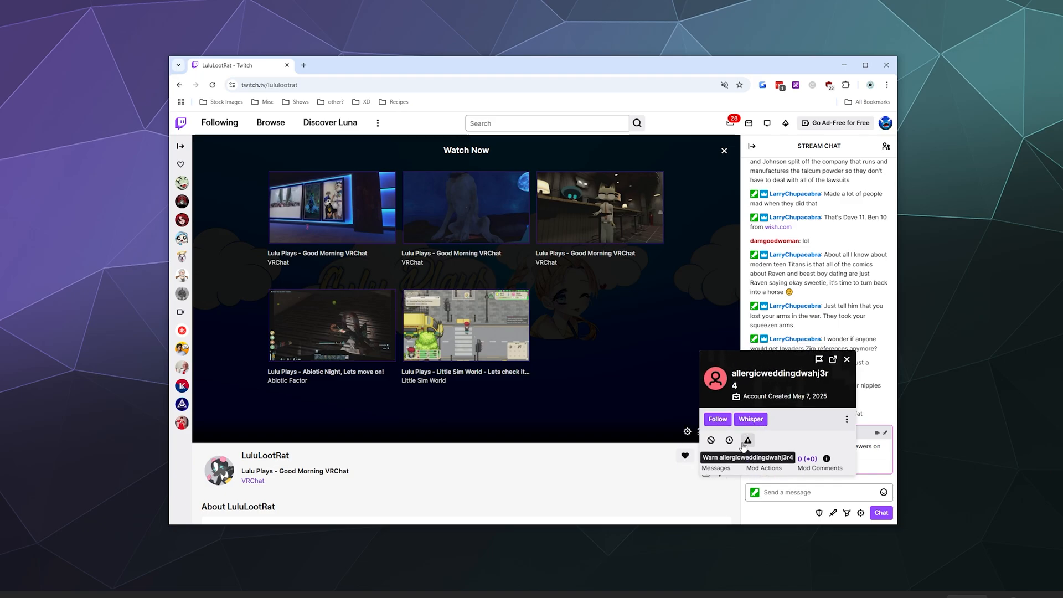
mouse_move(711, 441)
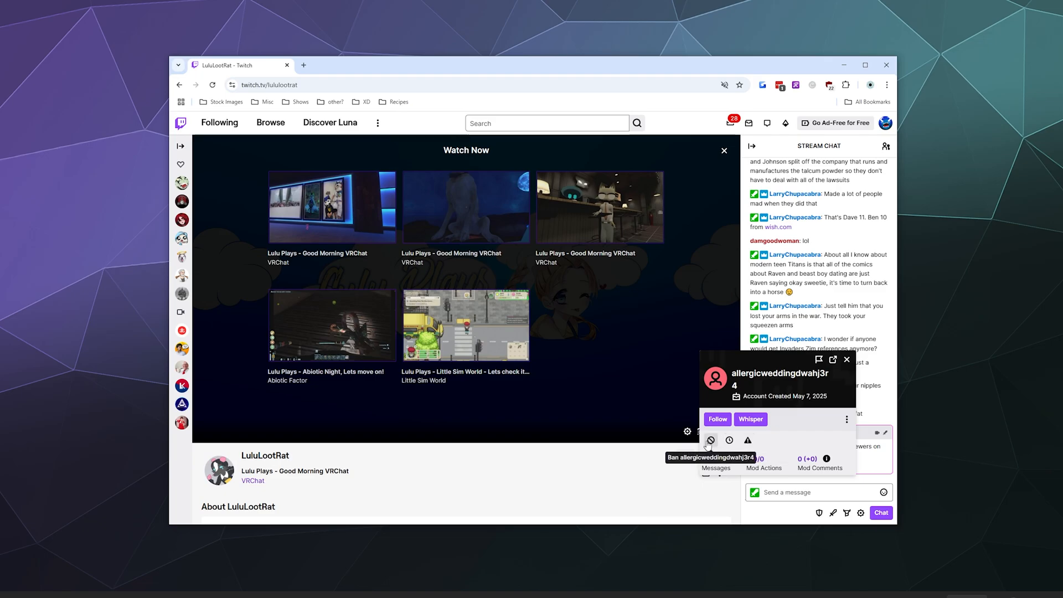
mouse_move(729, 440)
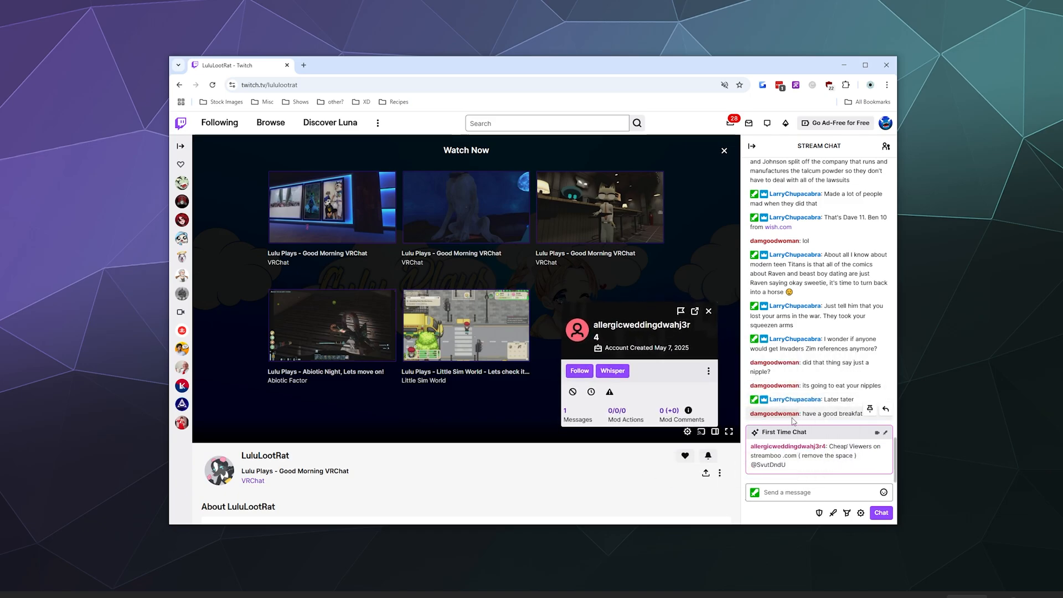
mouse_move(638, 346)
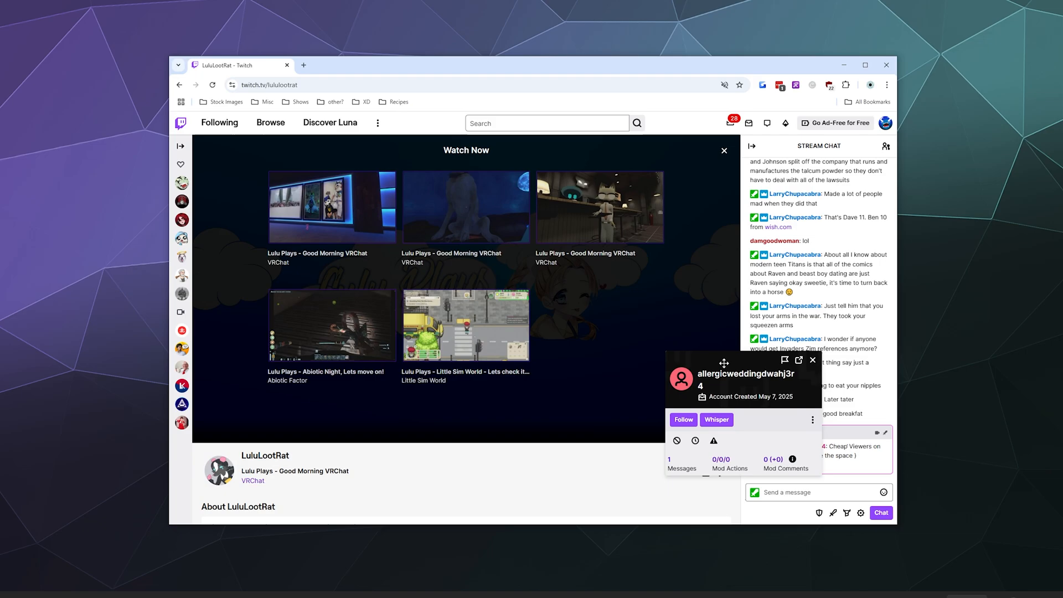
mouse_move(677, 441)
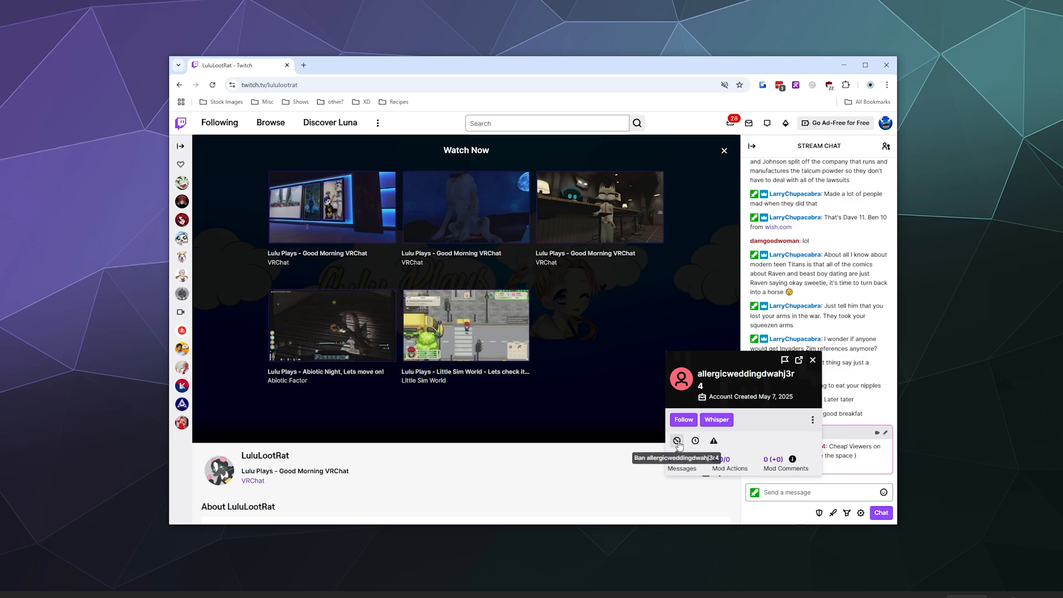
click(677, 441)
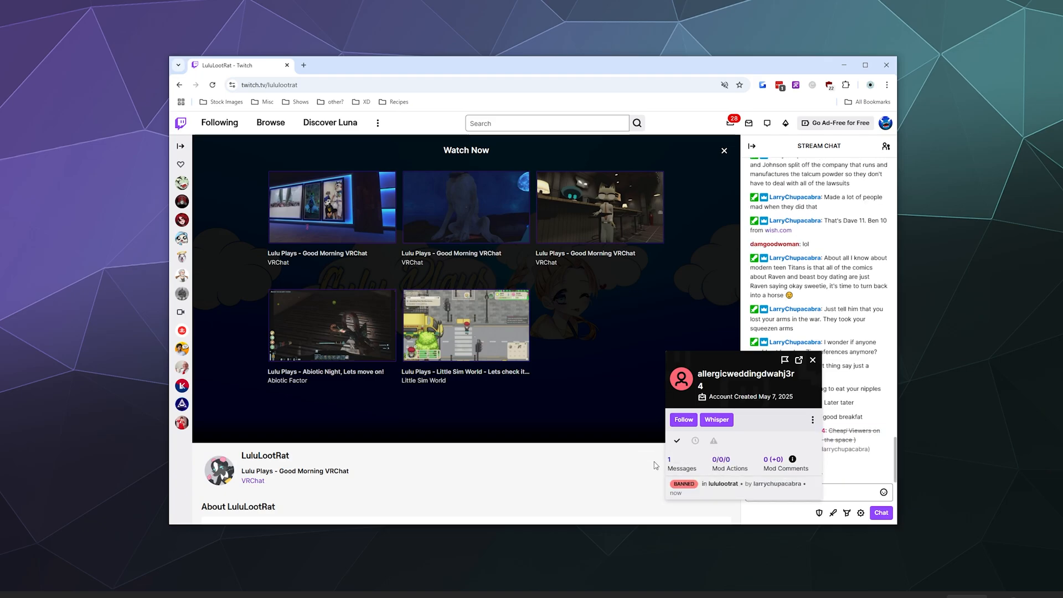
mouse_move(640, 489)
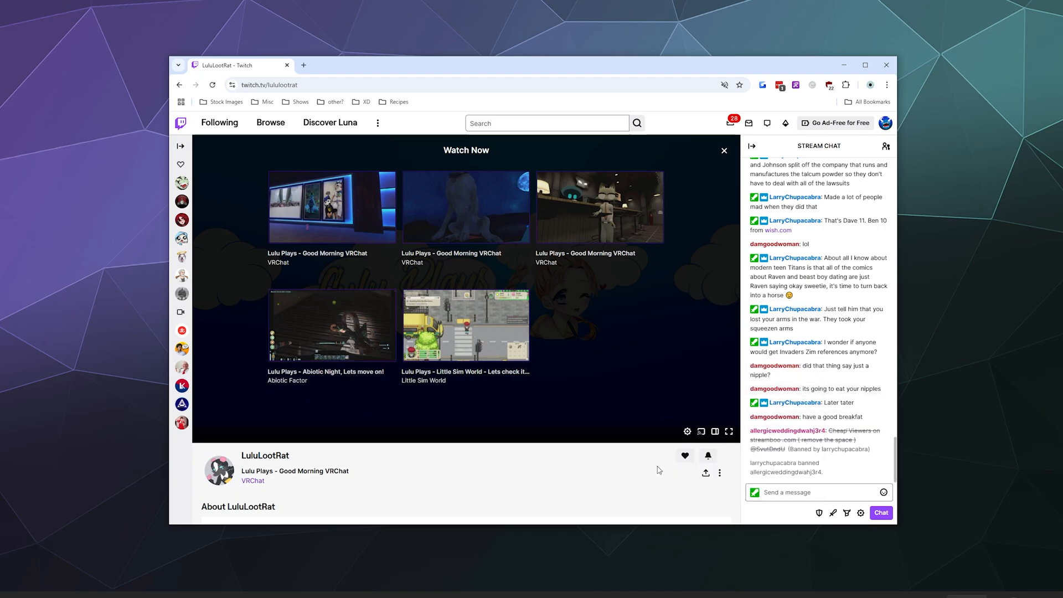
mouse_move(613, 459)
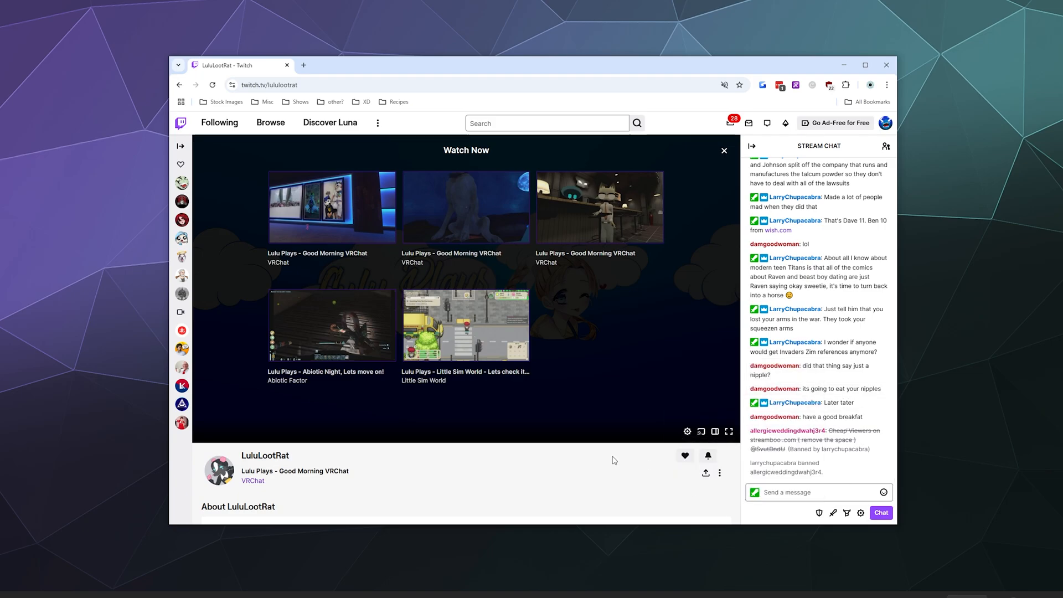
mouse_move(607, 472)
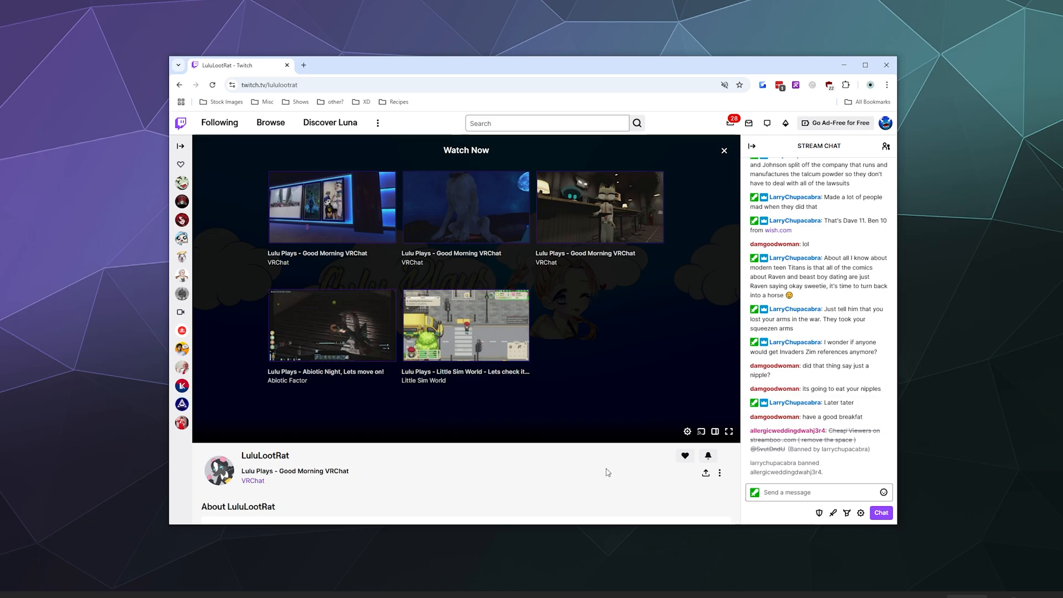